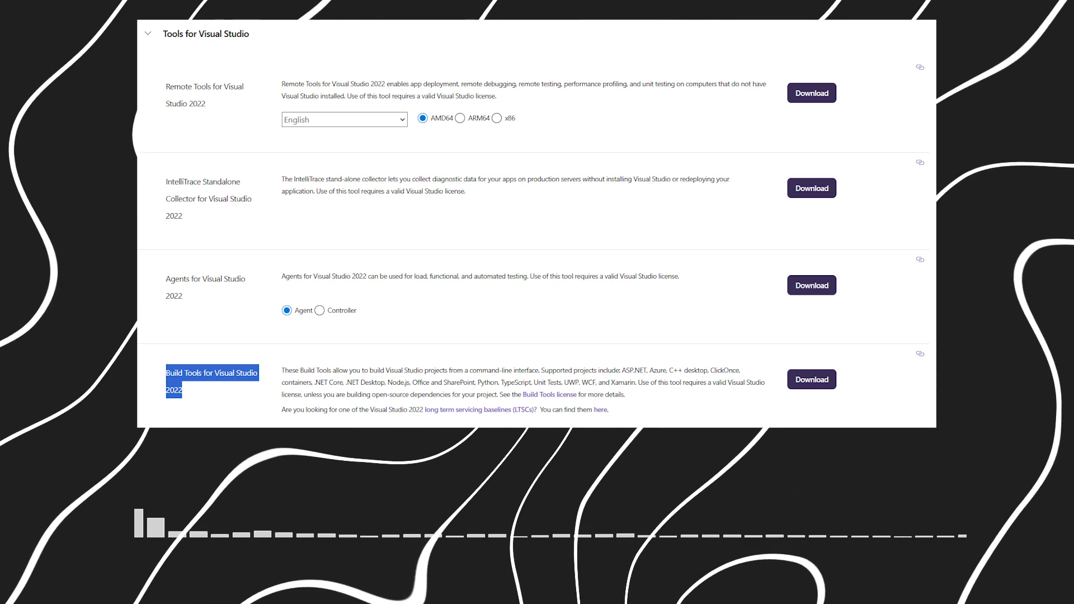
left_click(811, 379)
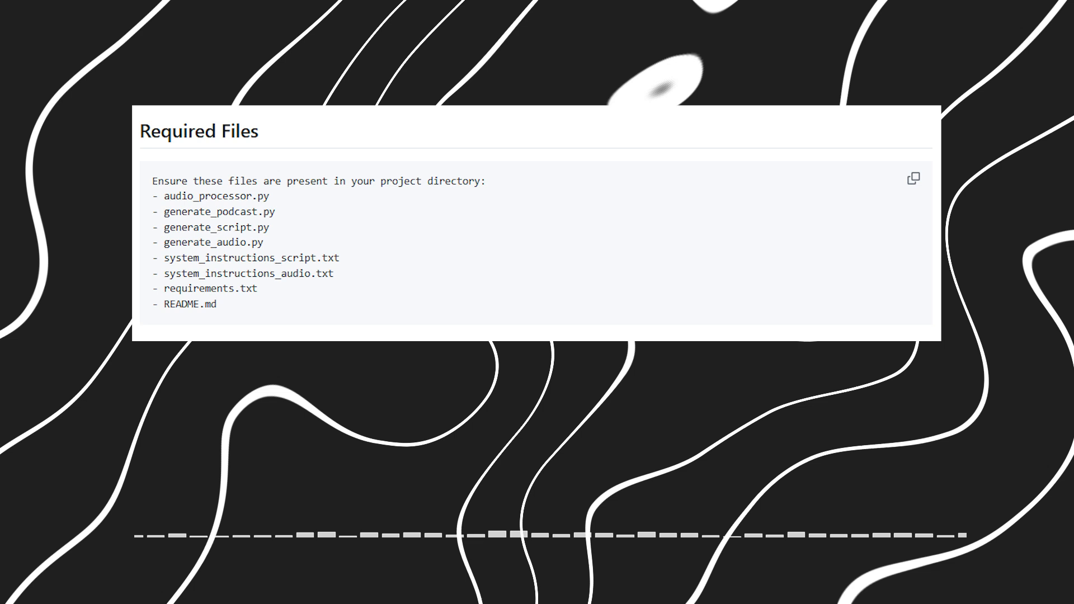
scroll("down", 3)
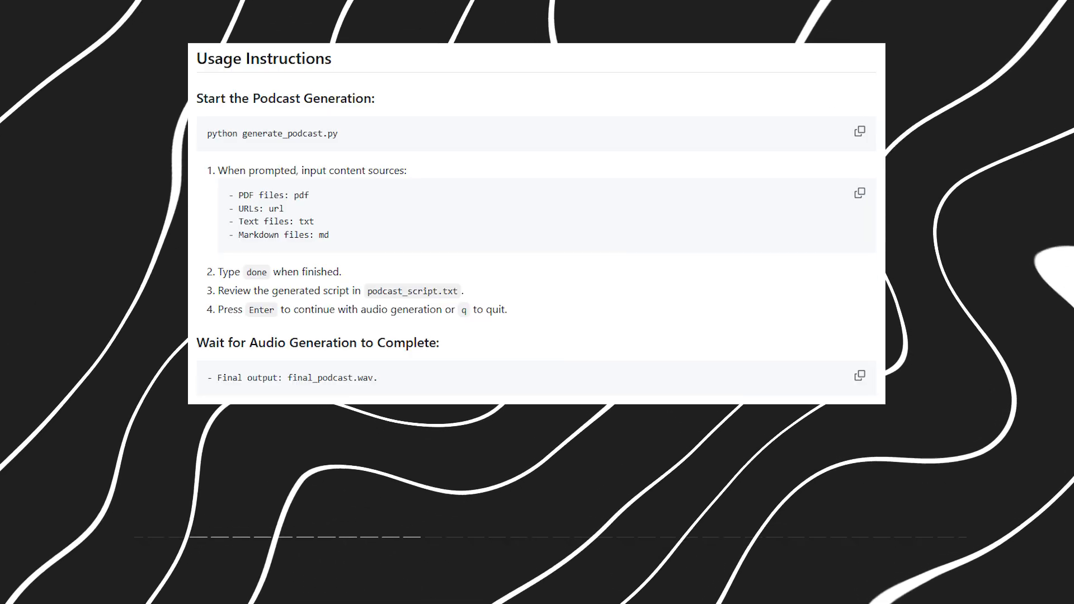